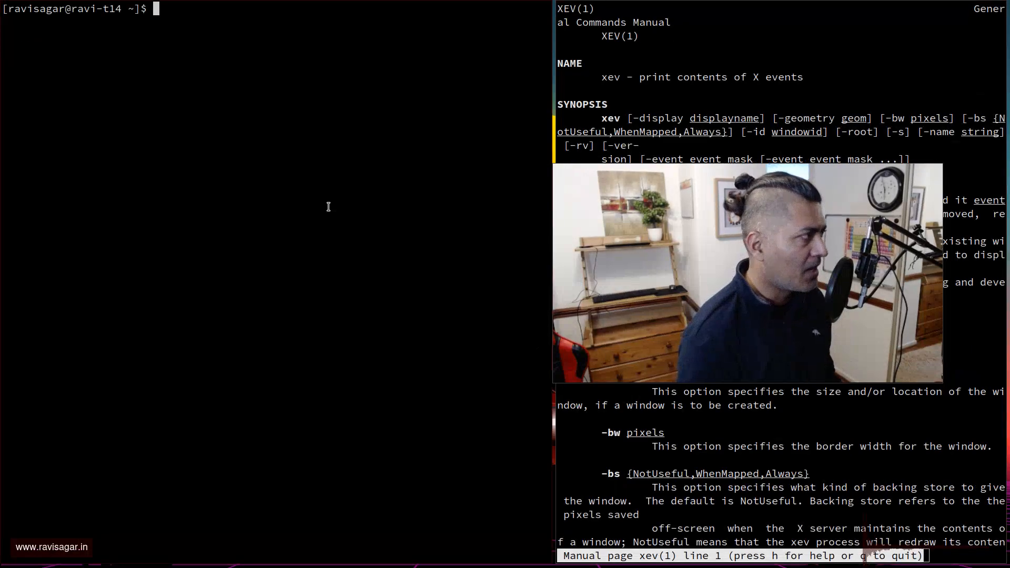
Begin the command 'less .config/' at the shell prompt
{"action": "type", "text": "less"}
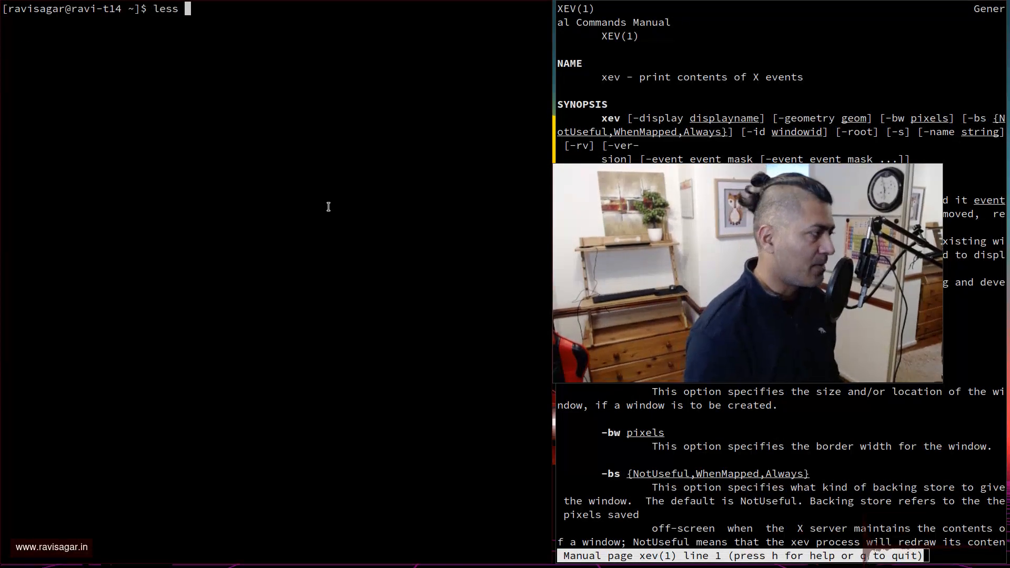
{"action": "type", "text": ".config/"}
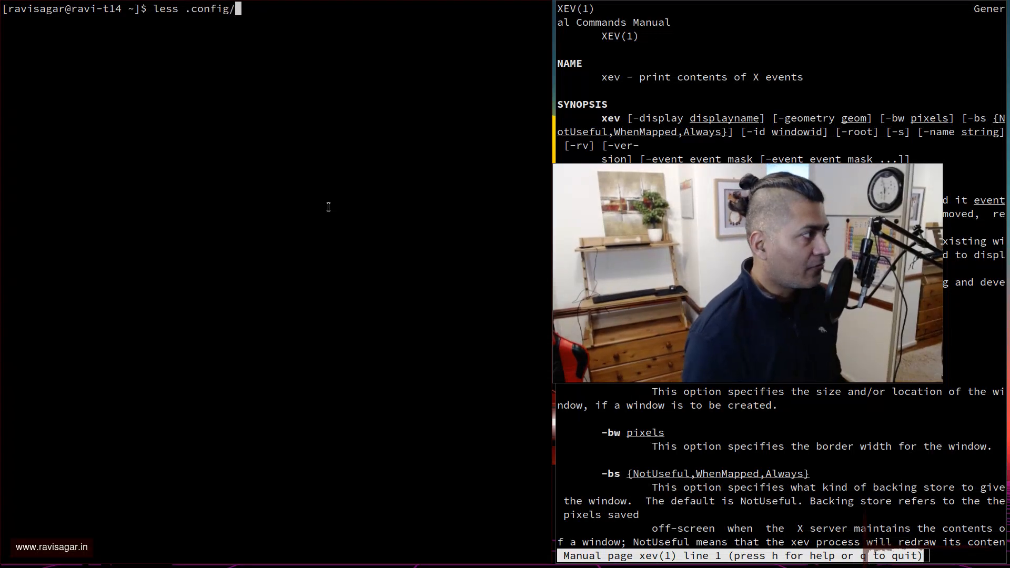
Page ~/.config/sxhkd/sxhkdrc in less to read the XF86Audio and brightness bindings
{"action": "type", "text": "sxh"}
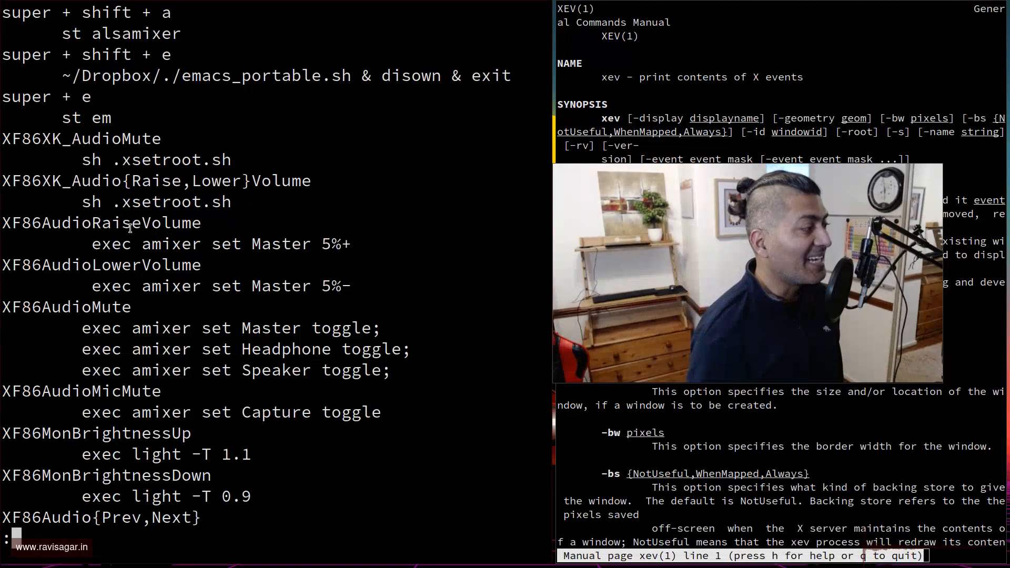
{"action": "double_click", "coordinate": [101, 223]}
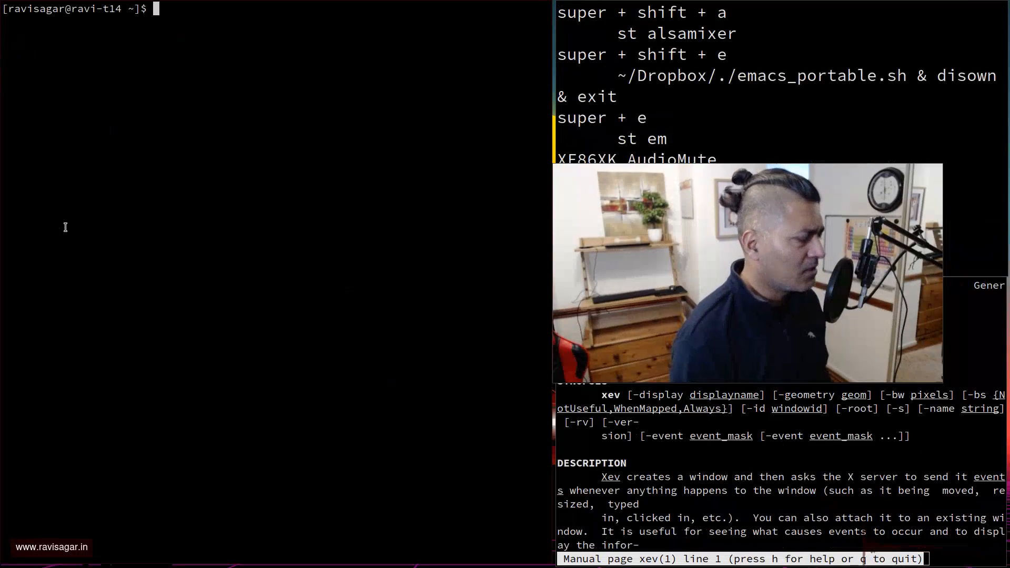
Run xev so its event window opens and motion, leave and focus events print
{"action": "key", "text": "Return"}
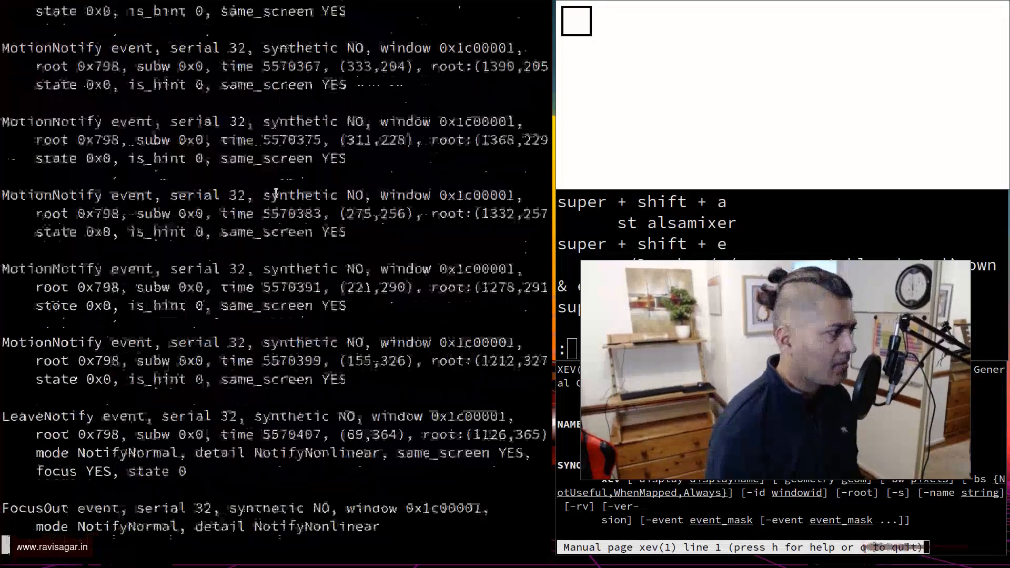
{"action": "mouse_move", "coordinate": [684, 108]}
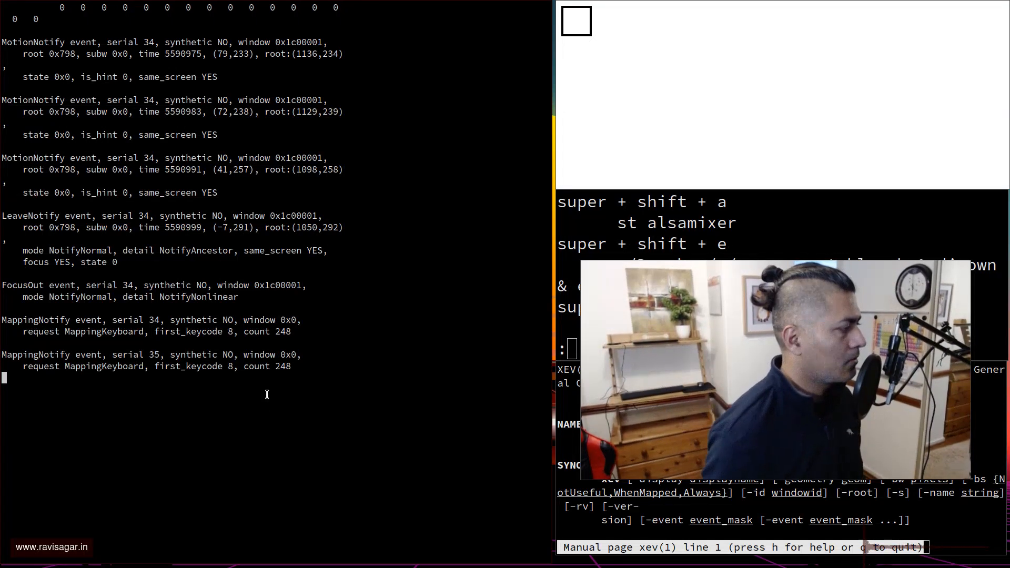
{"action": "mouse_move", "coordinate": [282, 284]}
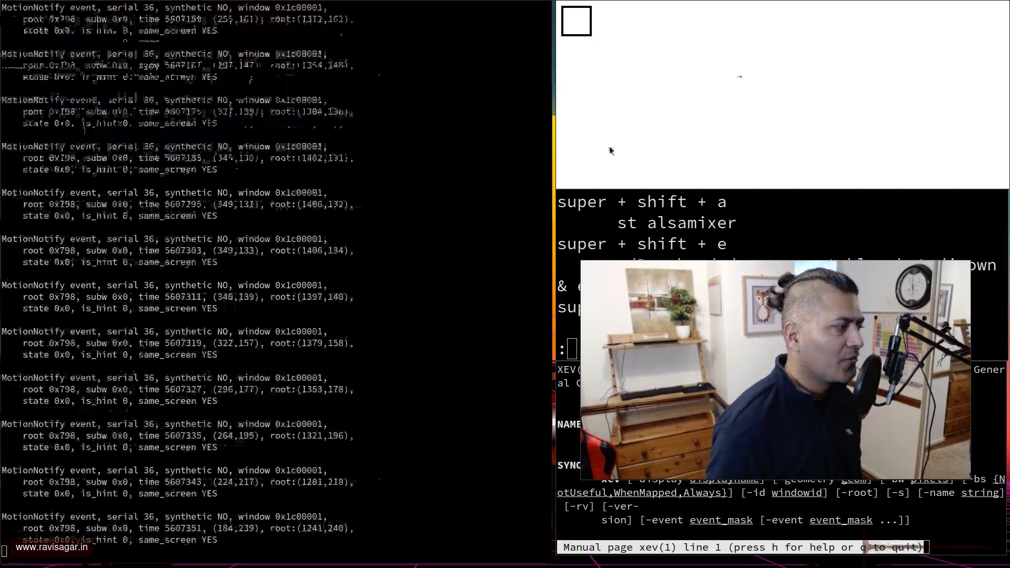
{"action": "mouse_move", "coordinate": [761, 59]}
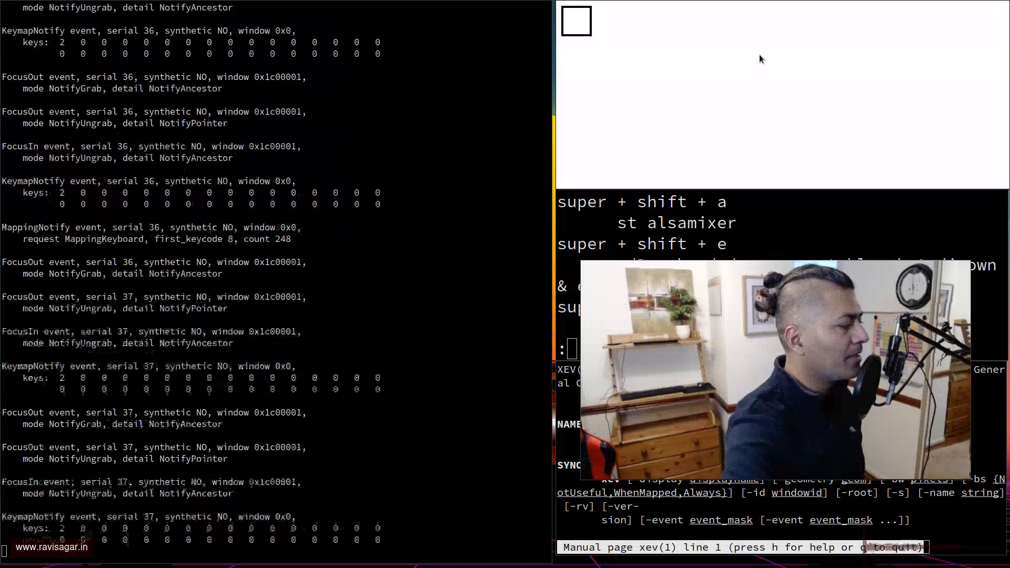
Produce KeyPress/KeyRelease events in xev for q, r, t and Alt_L
{"action": "key", "text": "q"}
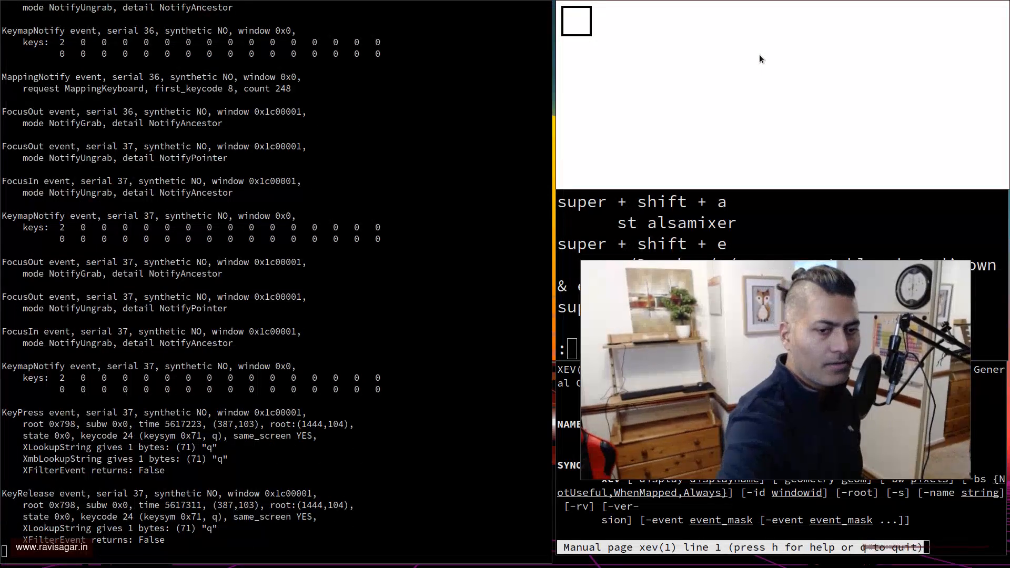
{"action": "type", "text": "rt"}
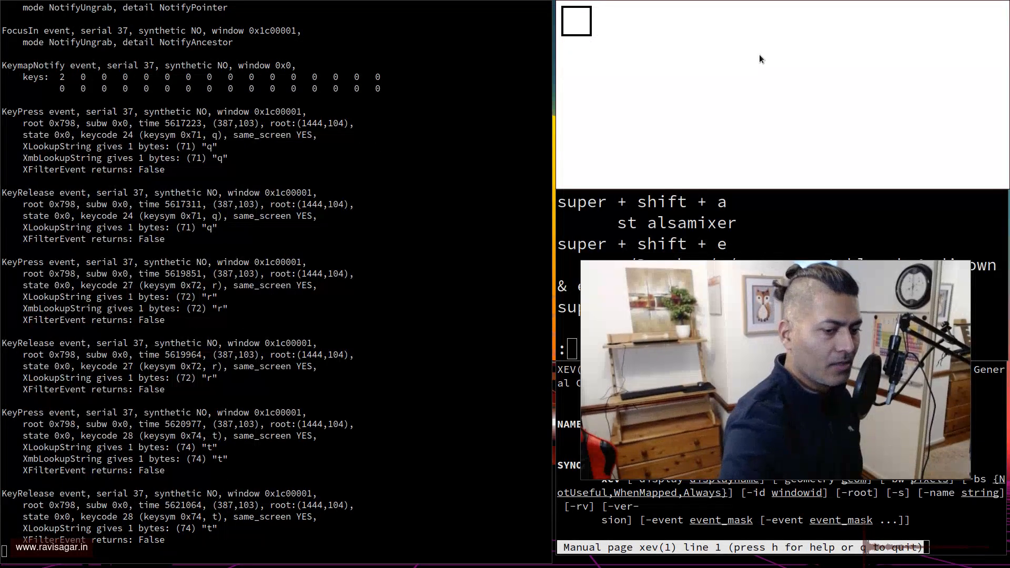
{"action": "key", "text": "Alt_L"}
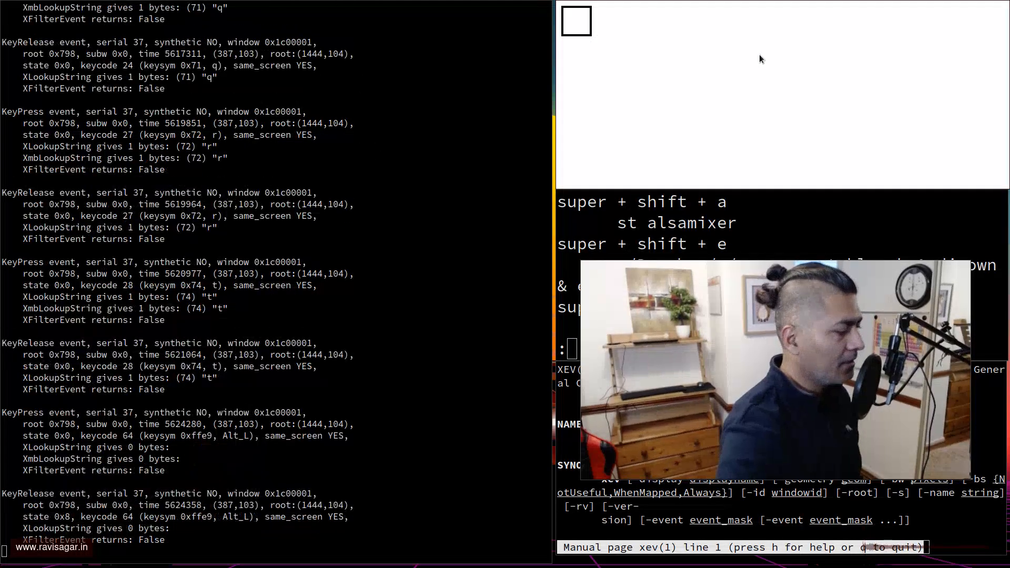